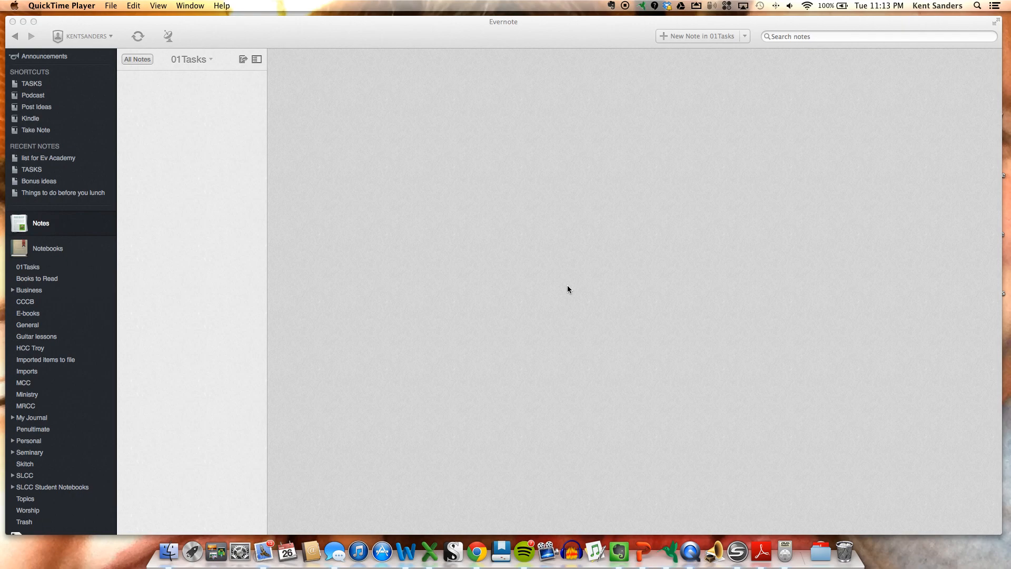
{"action": "mouse_move", "coordinate": [564, 289]}
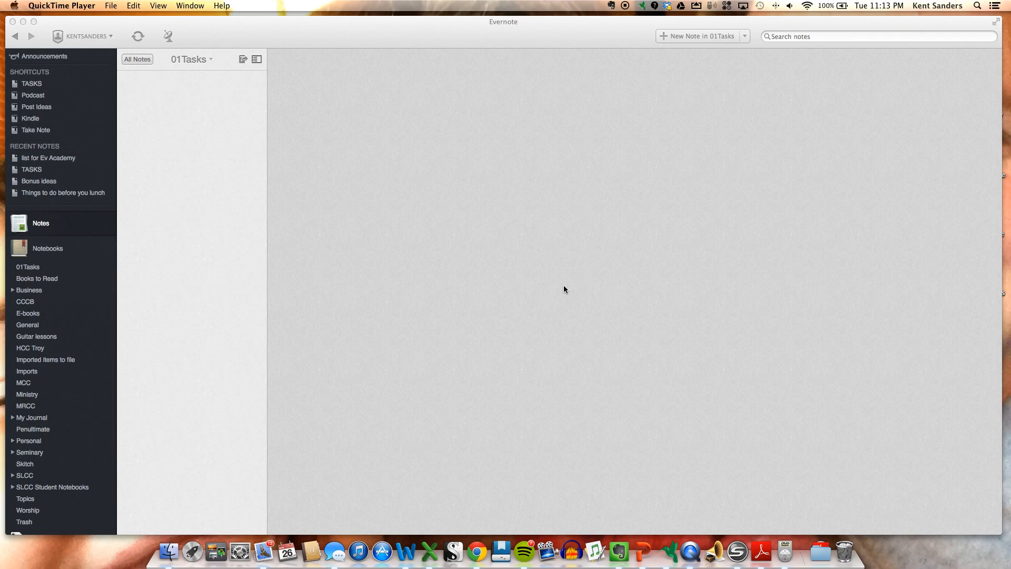
{"action": "mouse_move", "coordinate": [193, 298]}
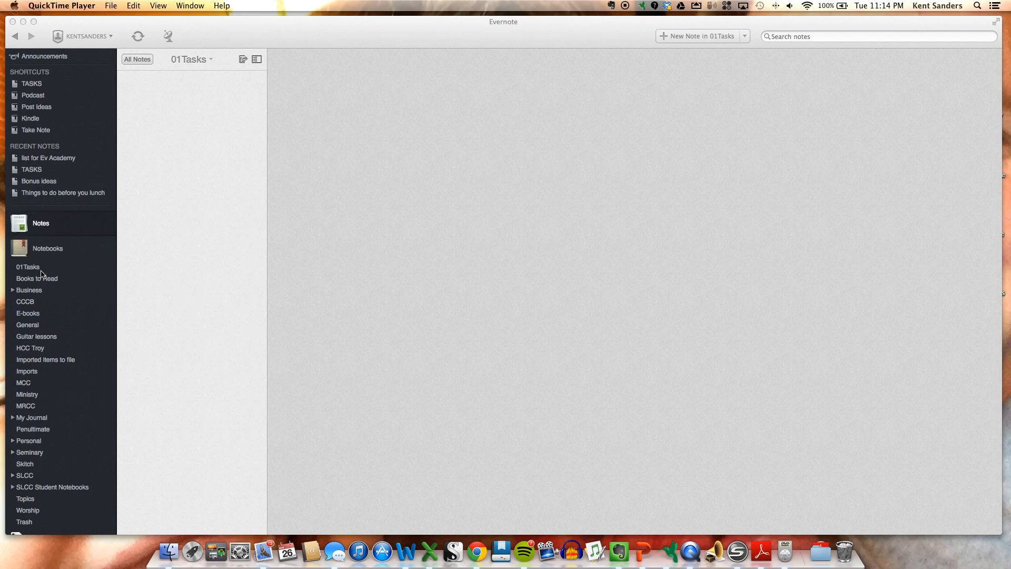
{"action": "mouse_move", "coordinate": [43, 273]}
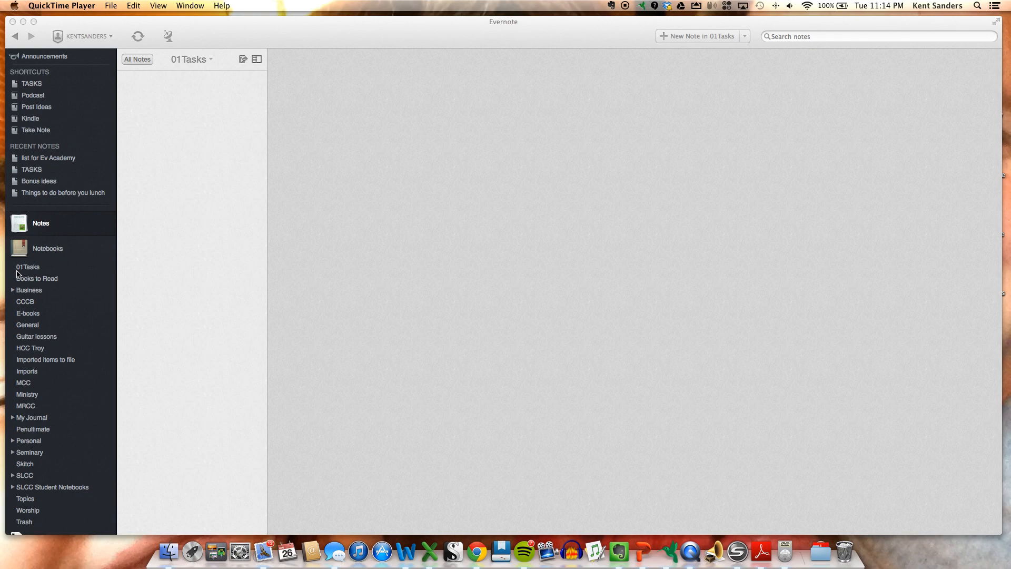
{"action": "mouse_move", "coordinate": [38, 272]}
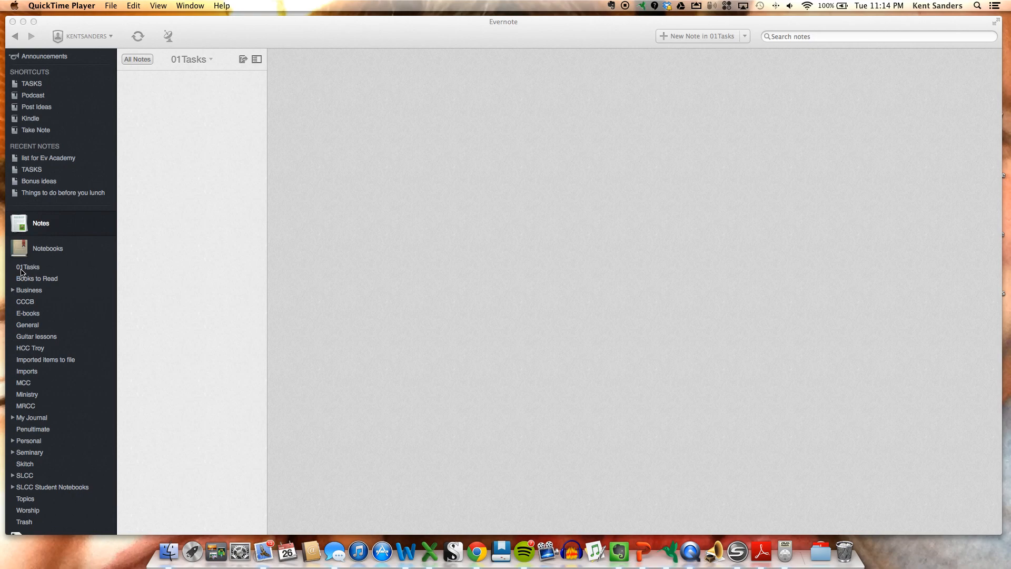
{"action": "mouse_move", "coordinate": [40, 271]}
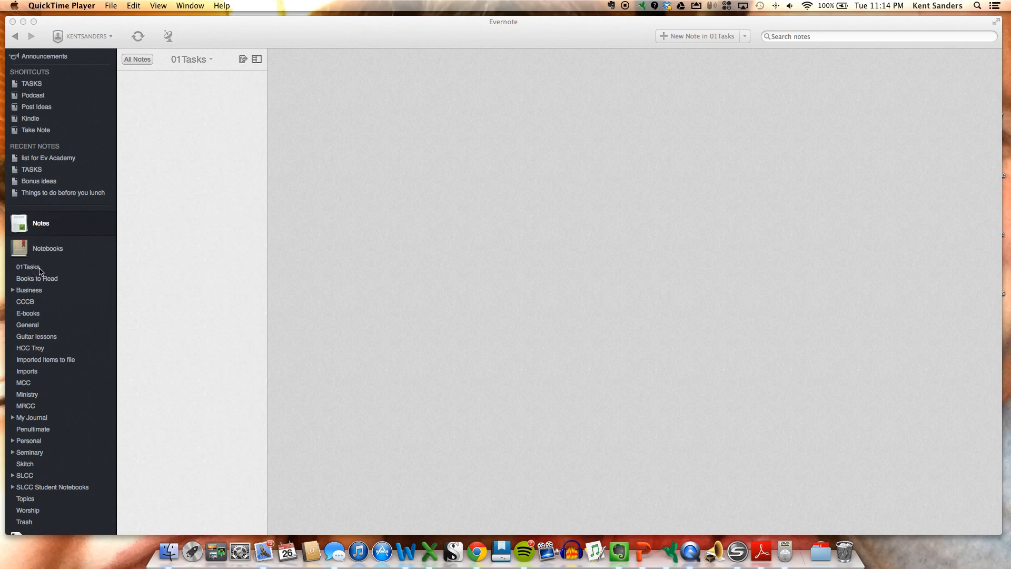
{"action": "mouse_move", "coordinate": [29, 270]}
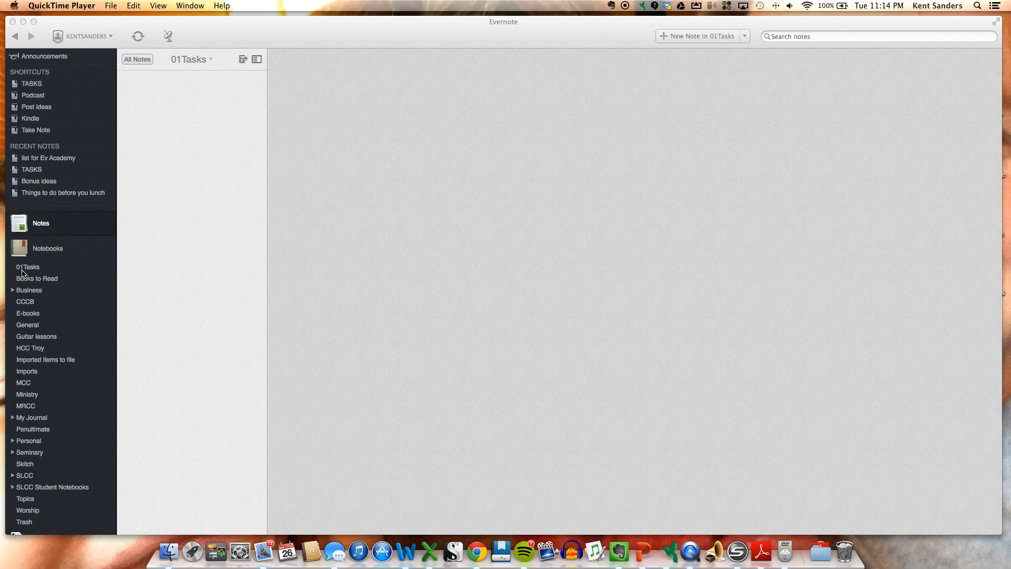
{"action": "mouse_move", "coordinate": [31, 274]}
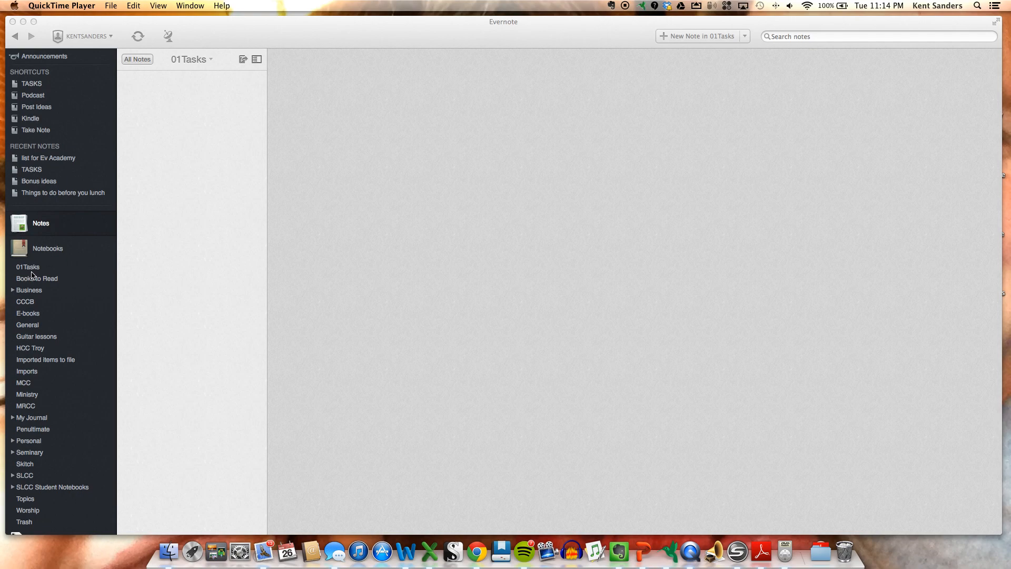
{"action": "mouse_move", "coordinate": [31, 85]}
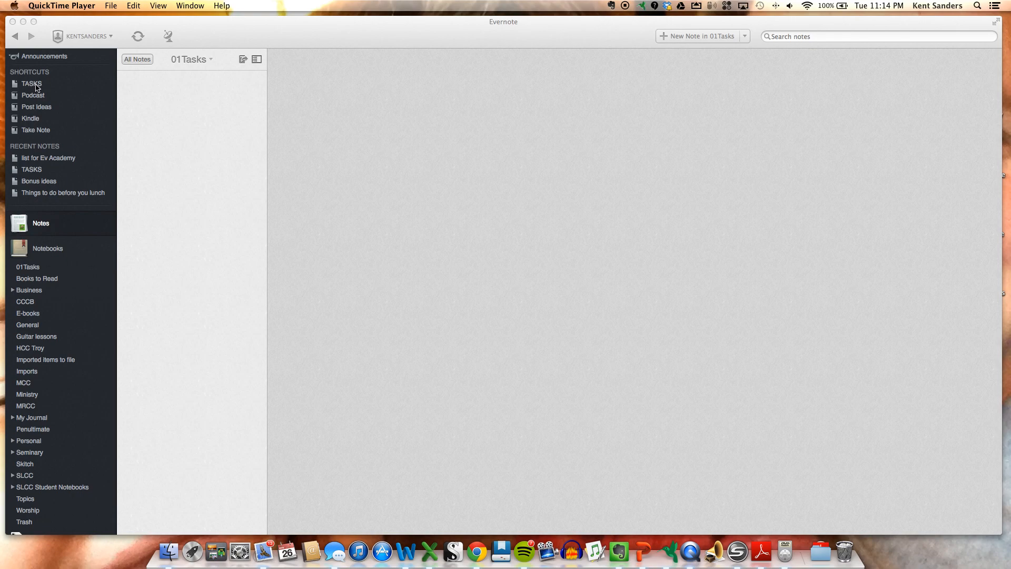
{"action": "mouse_move", "coordinate": [35, 183]}
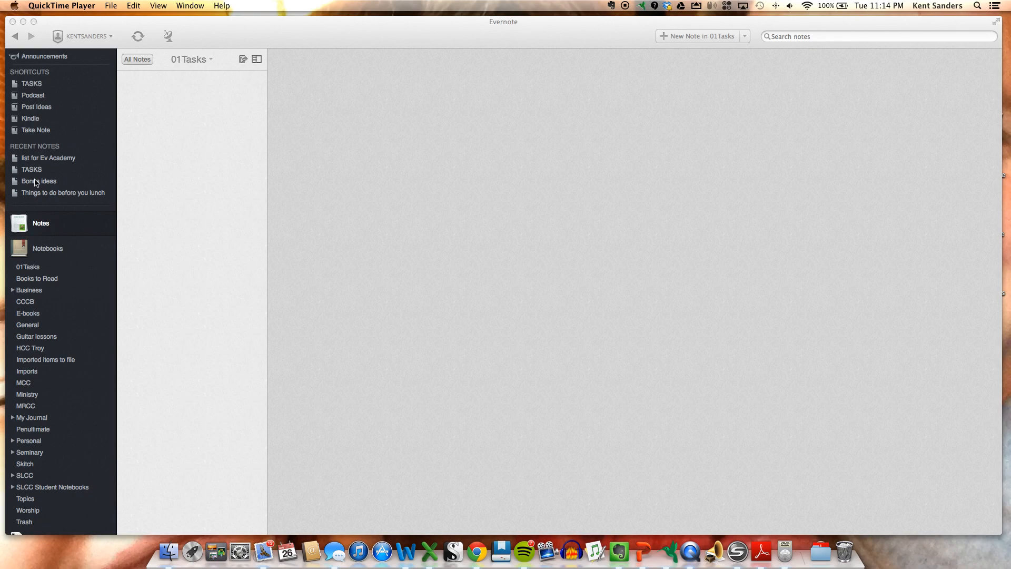
{"action": "mouse_move", "coordinate": [25, 270]}
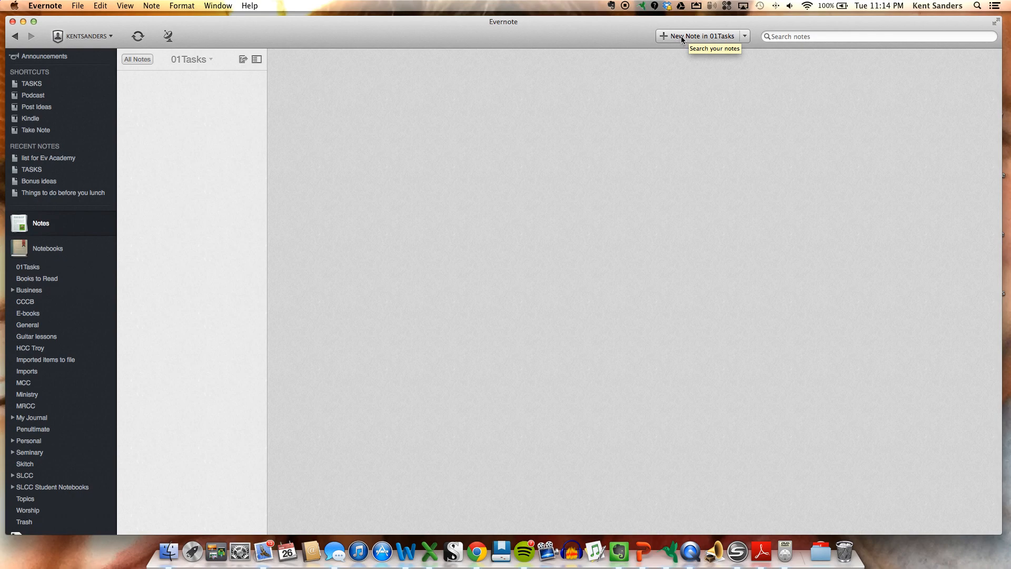
Step: Create a new note in 01Tasks titled 'Task List'
{"action": "left_click", "coordinate": [700, 36]}
{"action": "type", "text": "T"}
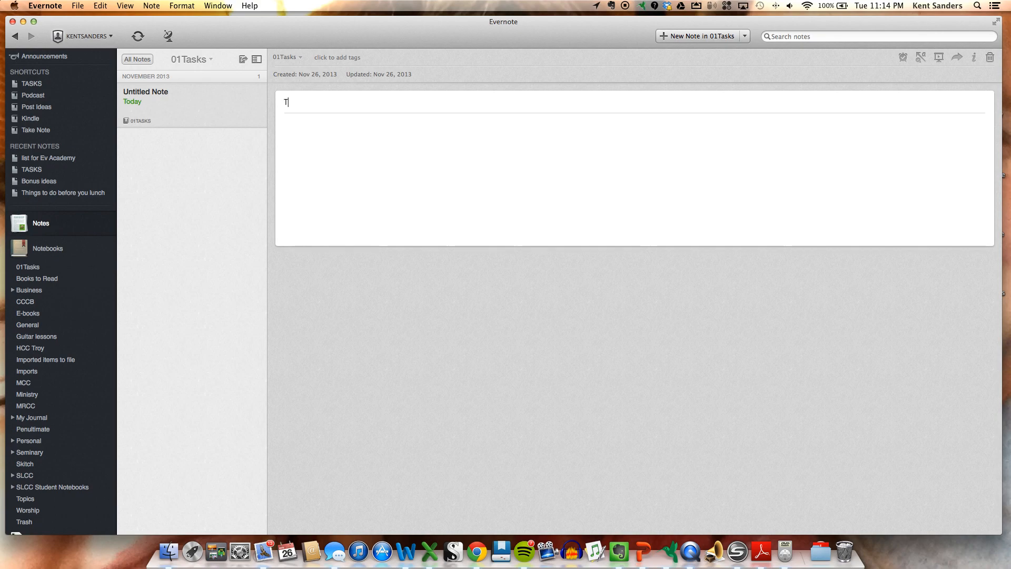
{"action": "type", "text": "ask List"}
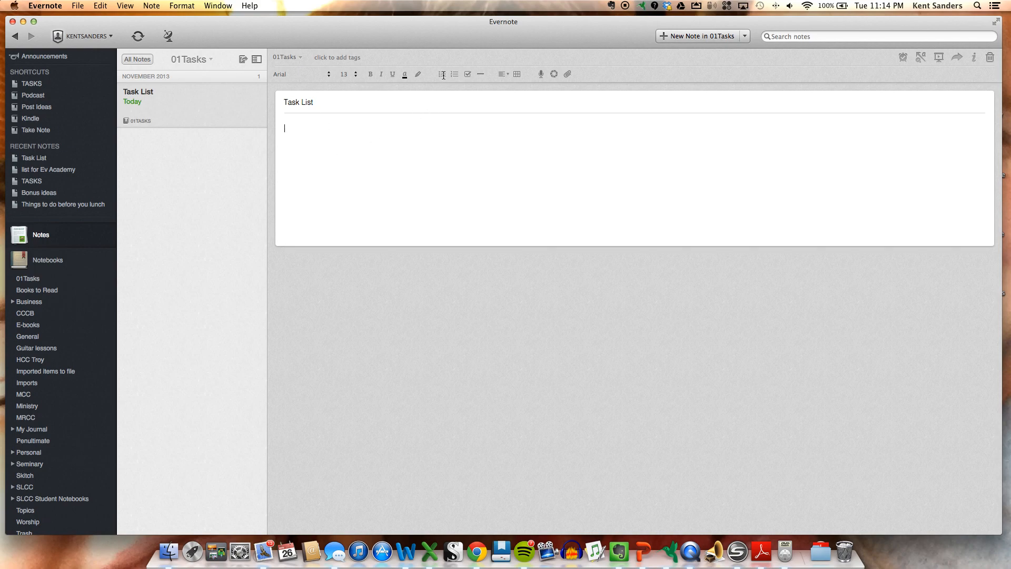
Step: Add bulleted, numbered and checkbox lists with entries Task 1, Task 2 and Task 3
{"action": "left_click", "coordinate": [442, 74]}
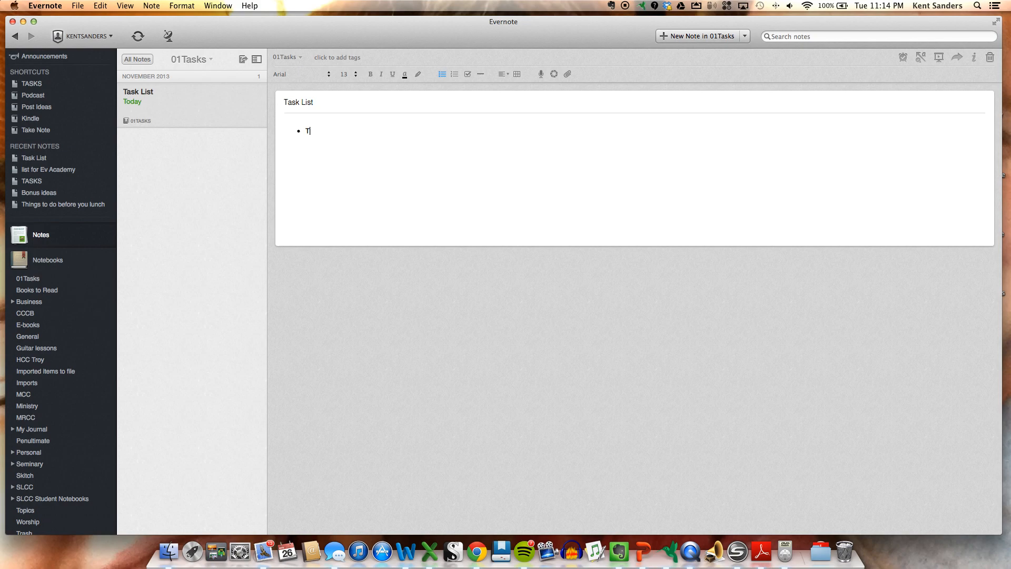
{"action": "type", "text": "ask 1"}
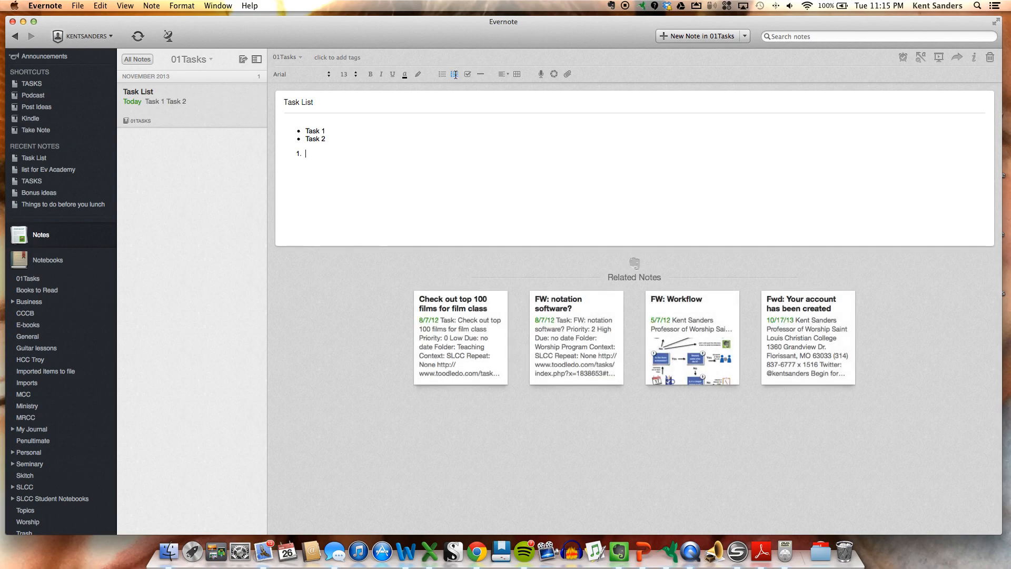
{"action": "type", "text": "Task 1"}
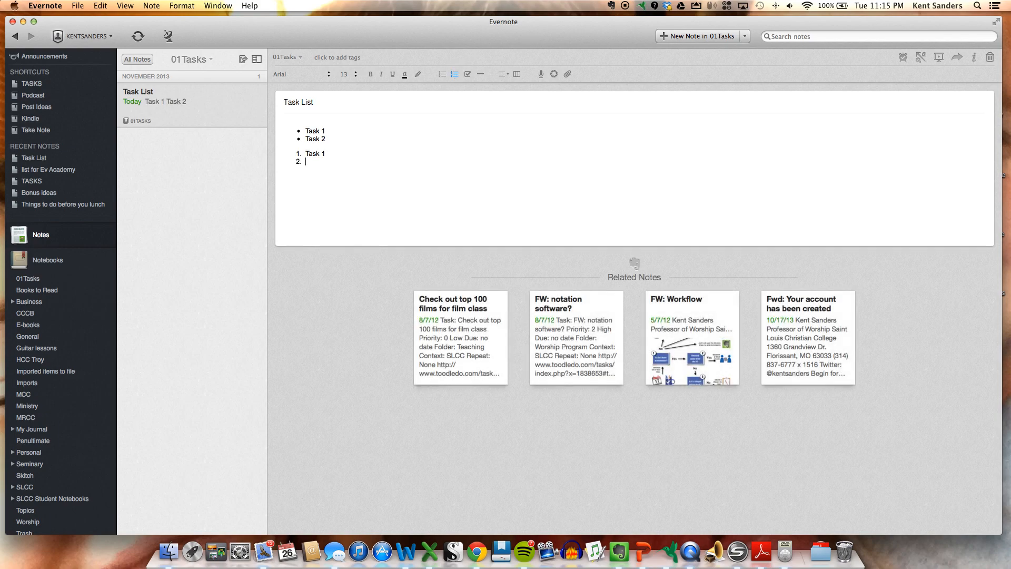
{"action": "type", "text": "task 2"}
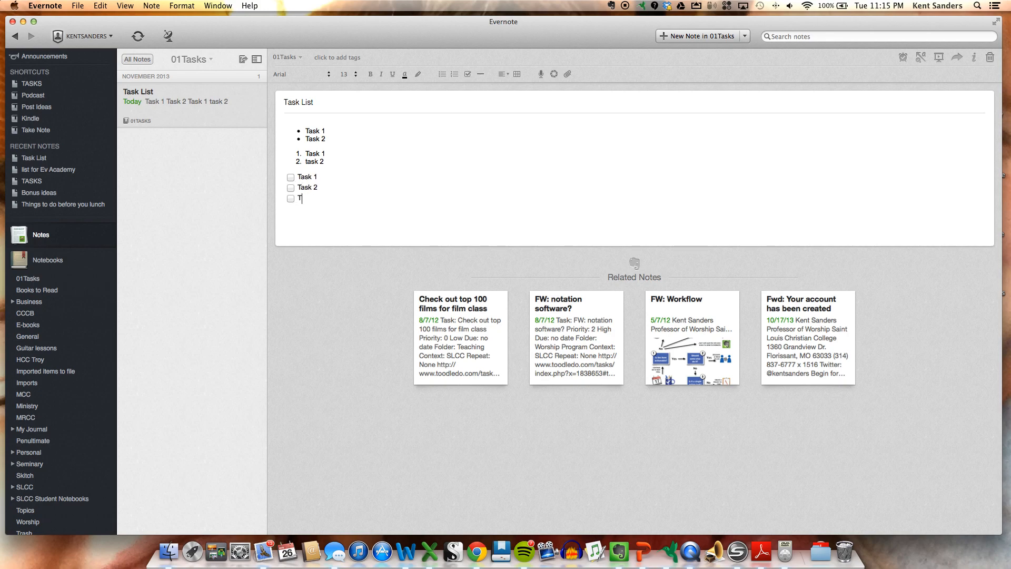
{"action": "type", "text": "ask 3"}
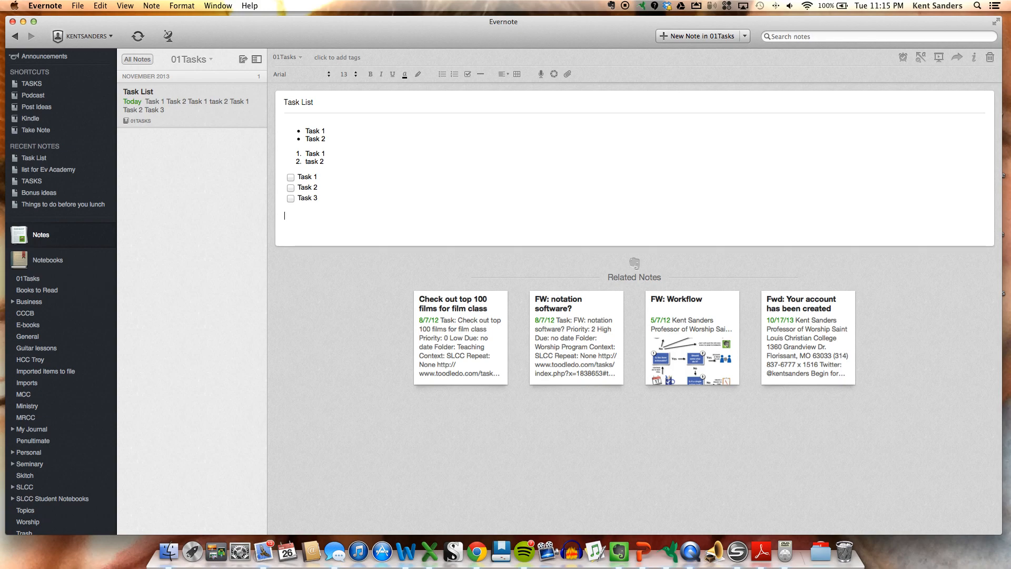
Step: Place the cursor on a new line below the checklist for dictated tasks
{"action": "left_click", "coordinate": [540, 74]}
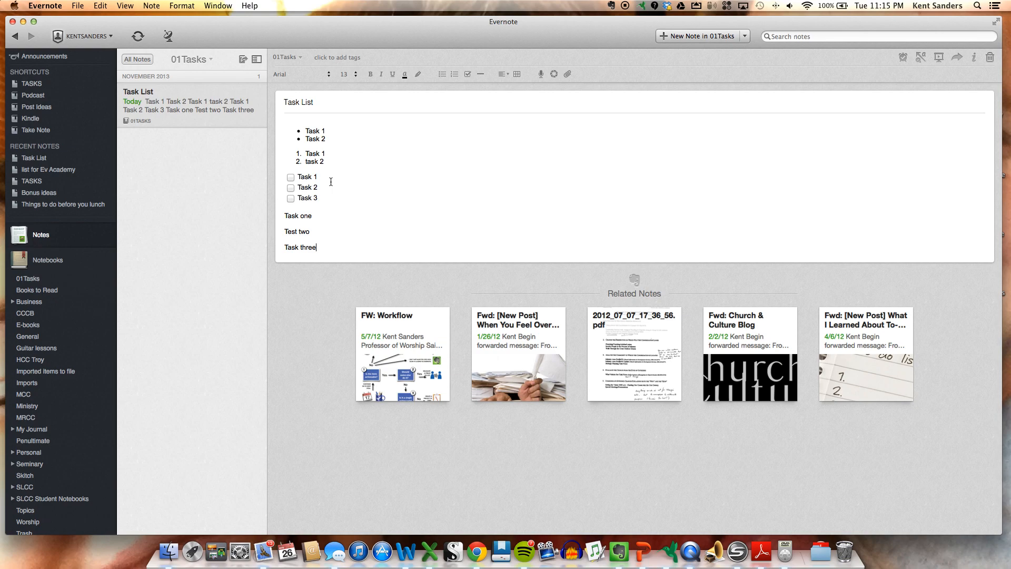
{"action": "mouse_move", "coordinate": [604, 28]}
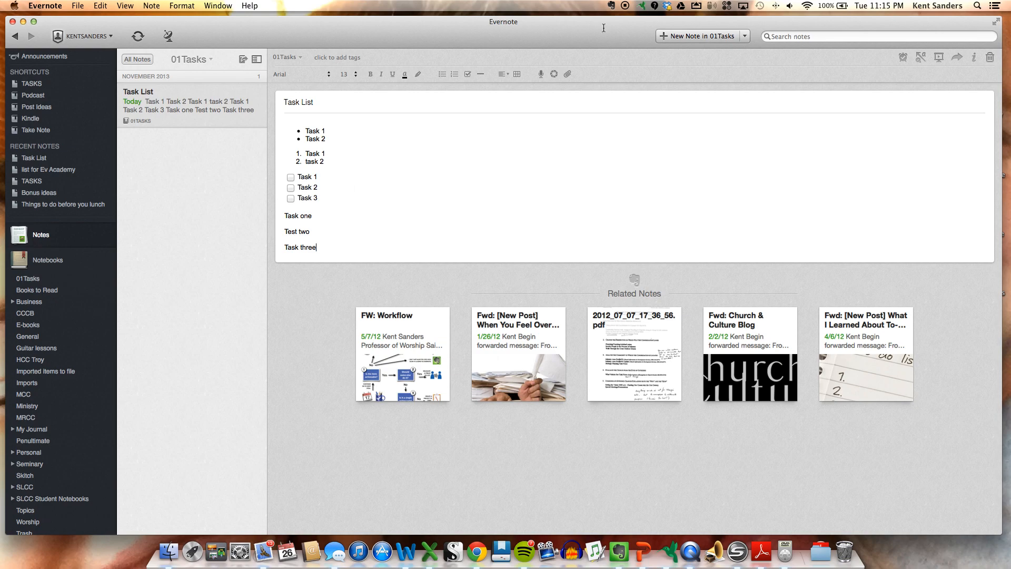
Step: Create new 01Tasks notes titled 'Prayer list', 'Shopping' and 'Song list'
{"action": "left_click", "coordinate": [699, 35]}
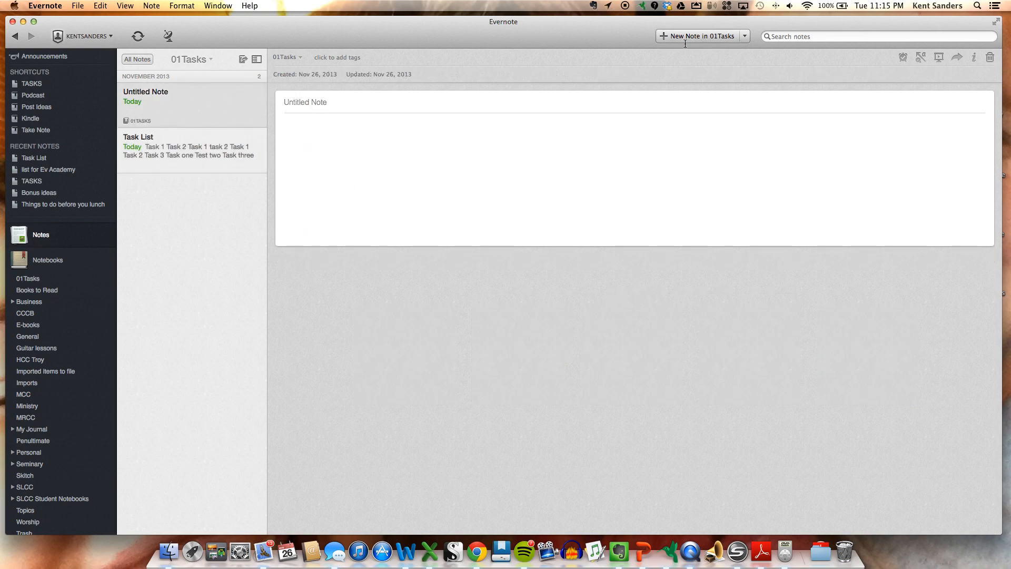
{"action": "type", "text": "Prayer"}
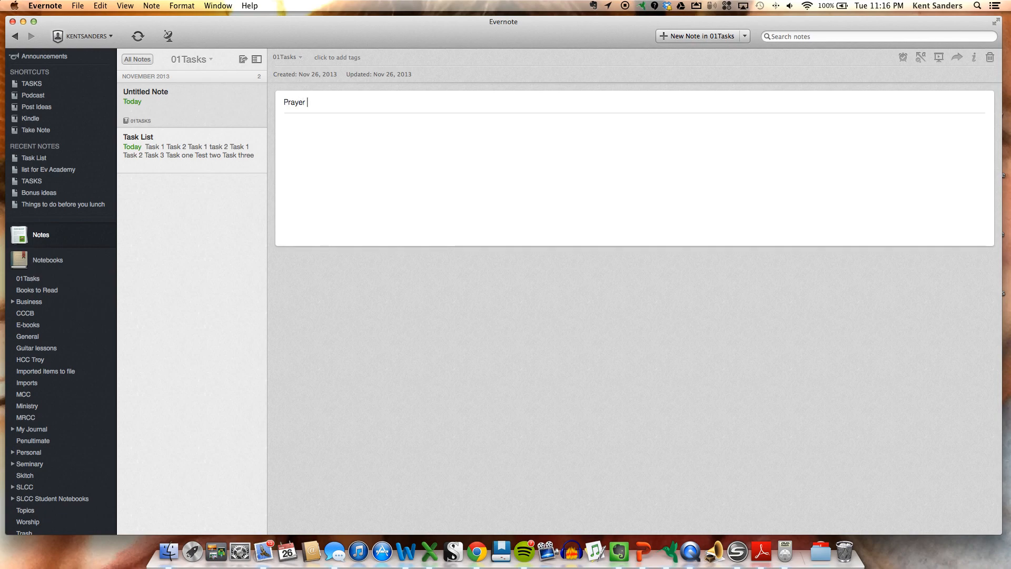
{"action": "type", "text": "list"}
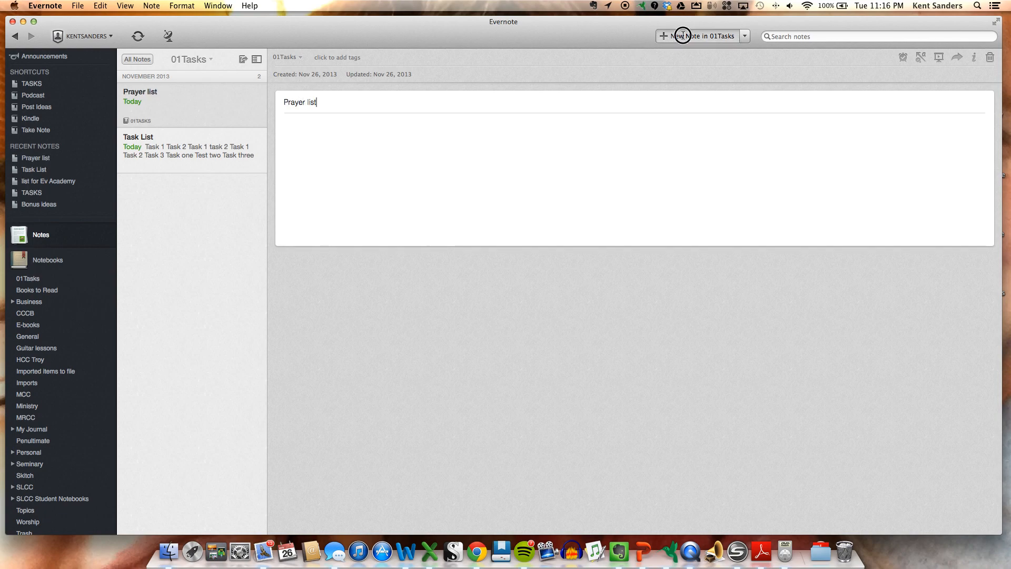
{"action": "left_click", "coordinate": [698, 36]}
{"action": "type", "text": "Equipment list"}
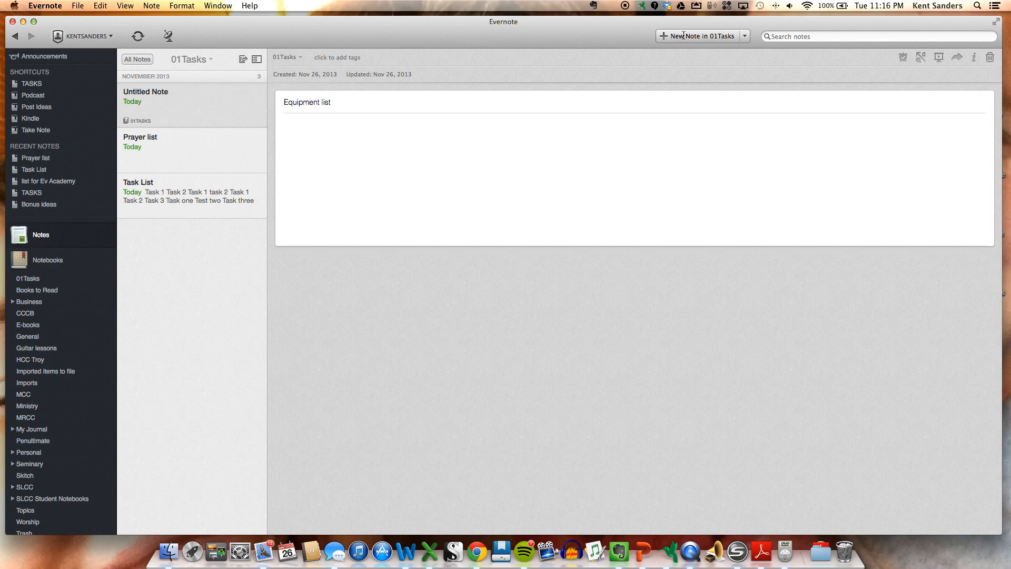
{"action": "type", "text": "Shop"}
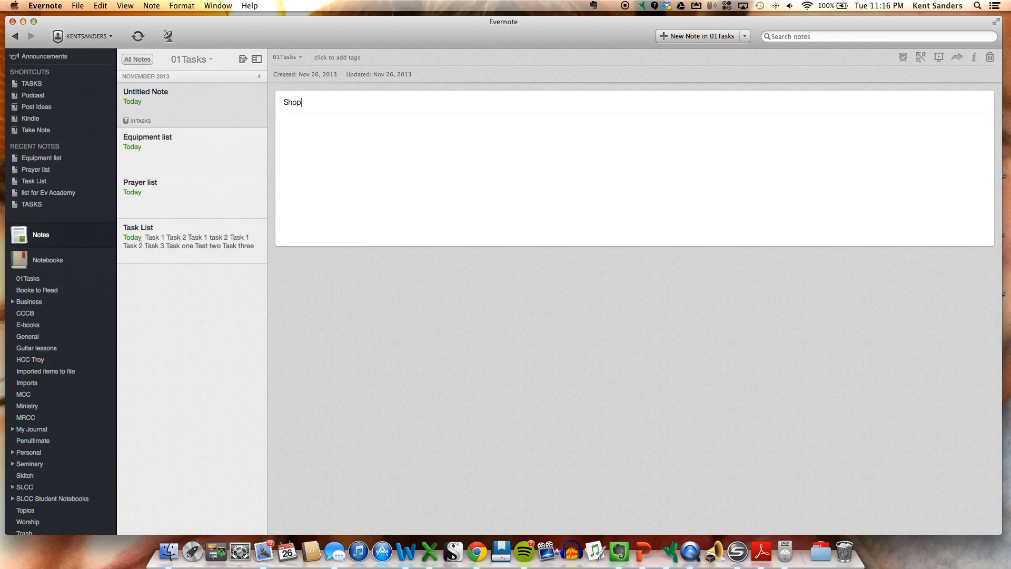
{"action": "type", "text": "ping List"}
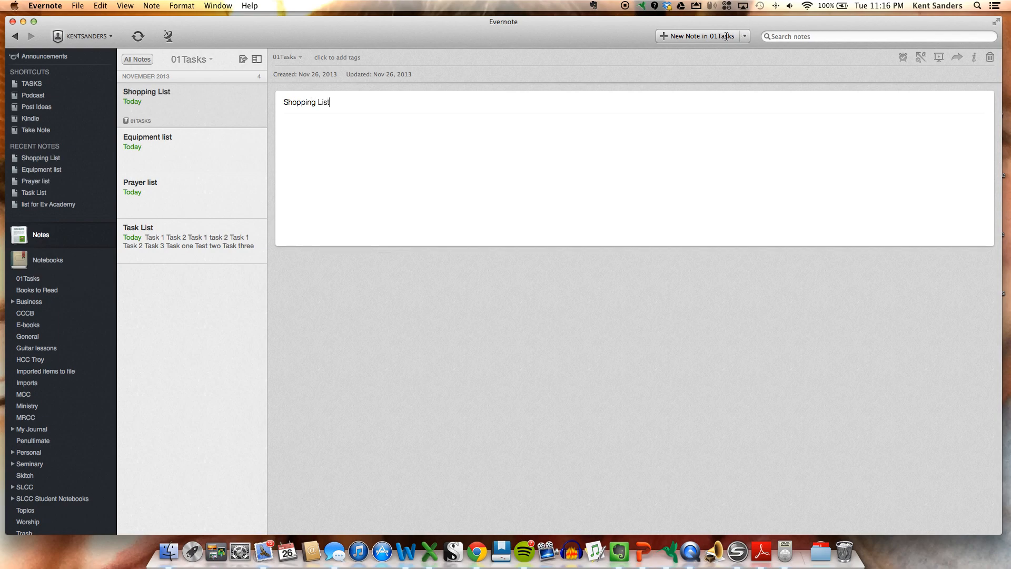
{"action": "left_click", "coordinate": [699, 36]}
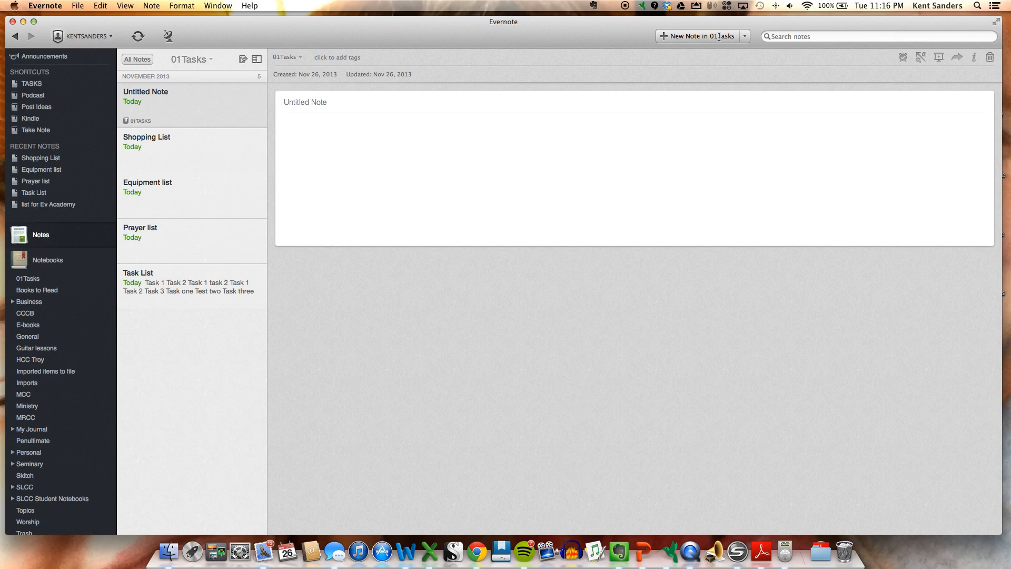
{"action": "type", "text": "Song list"}
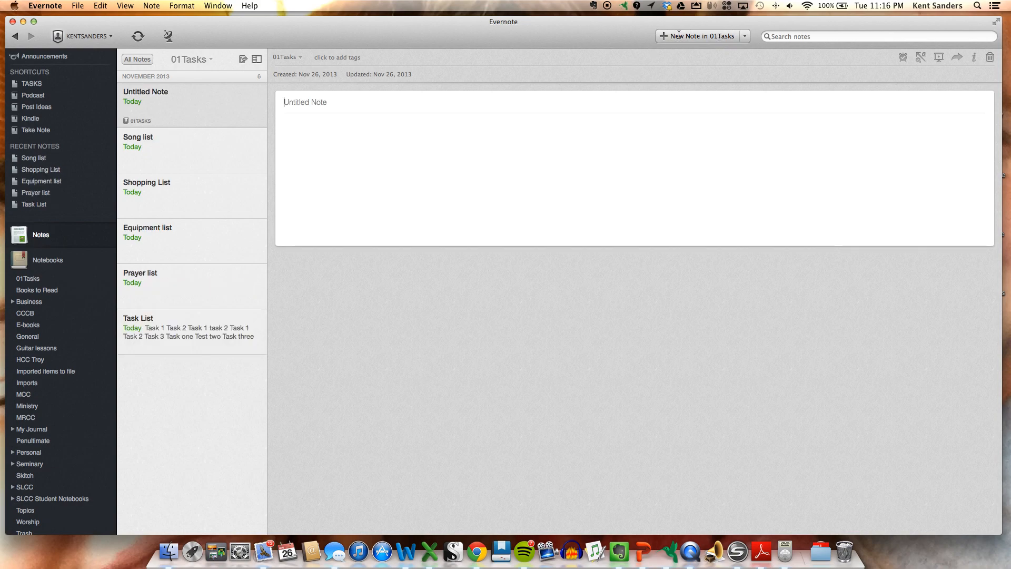
Step: Create a 'Personnel' list note, then reopen the Task List note
{"action": "type", "text": "Personnel List"}
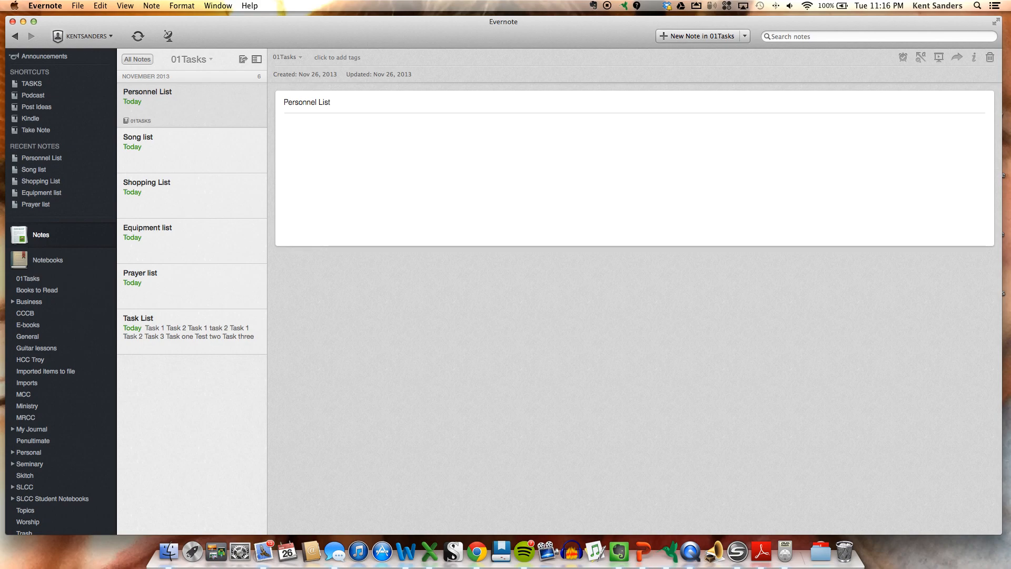
{"action": "left_click", "coordinate": [332, 102]}
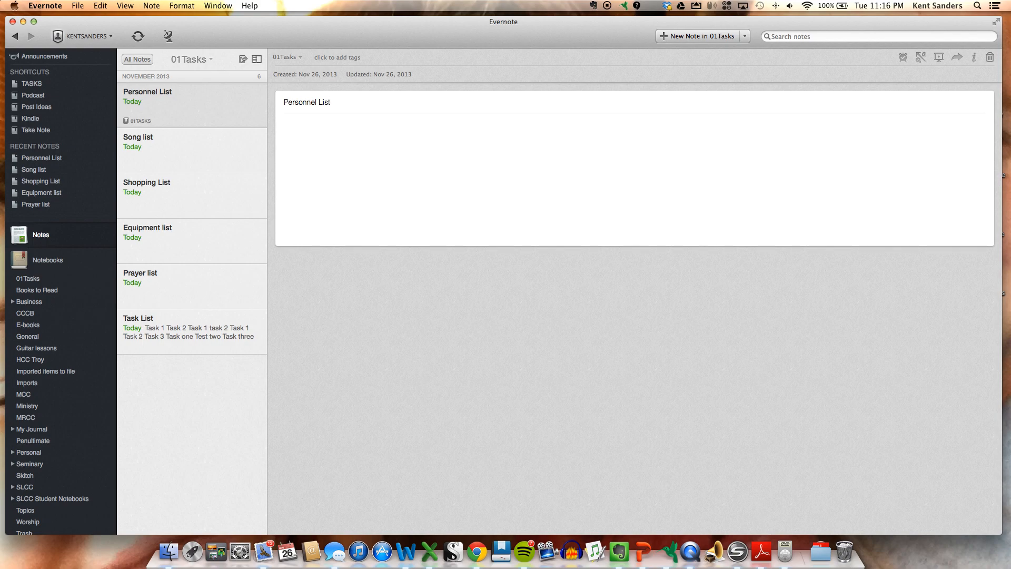
{"action": "left_click", "coordinate": [331, 102]}
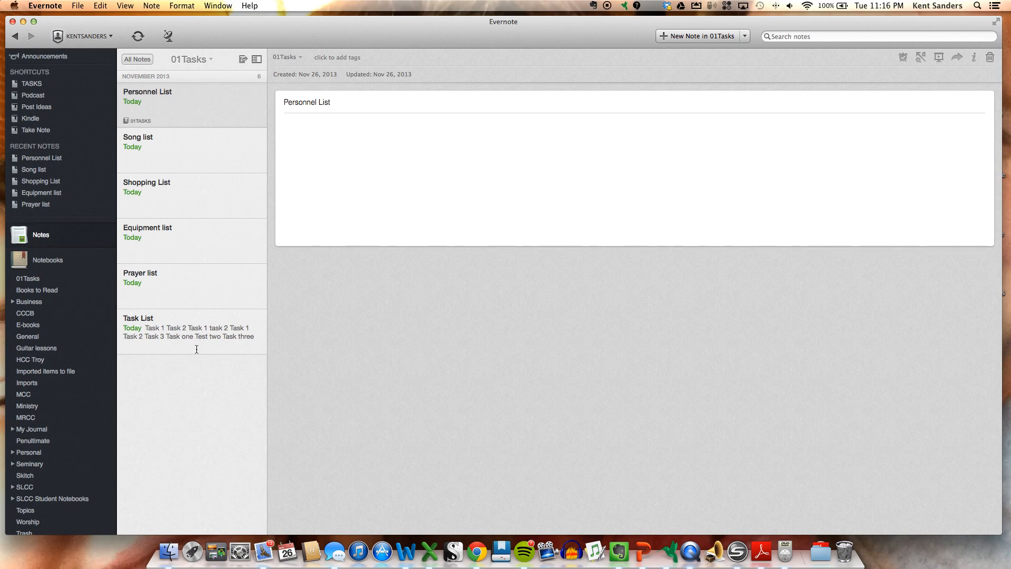
{"action": "left_click", "coordinate": [138, 318]}
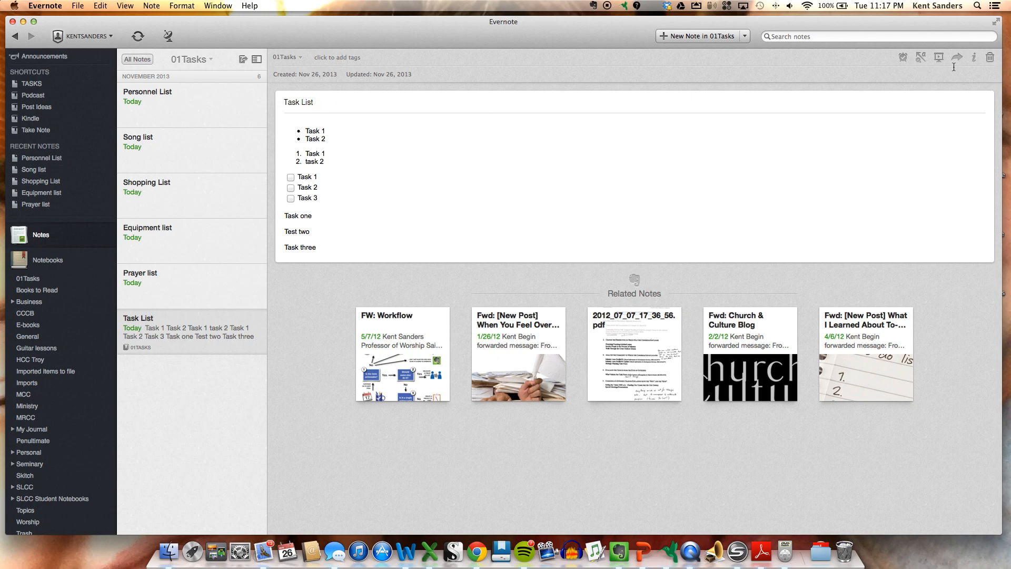
Step: Set a reminder for tomorrow on the Task List note
{"action": "left_click", "coordinate": [903, 57]}
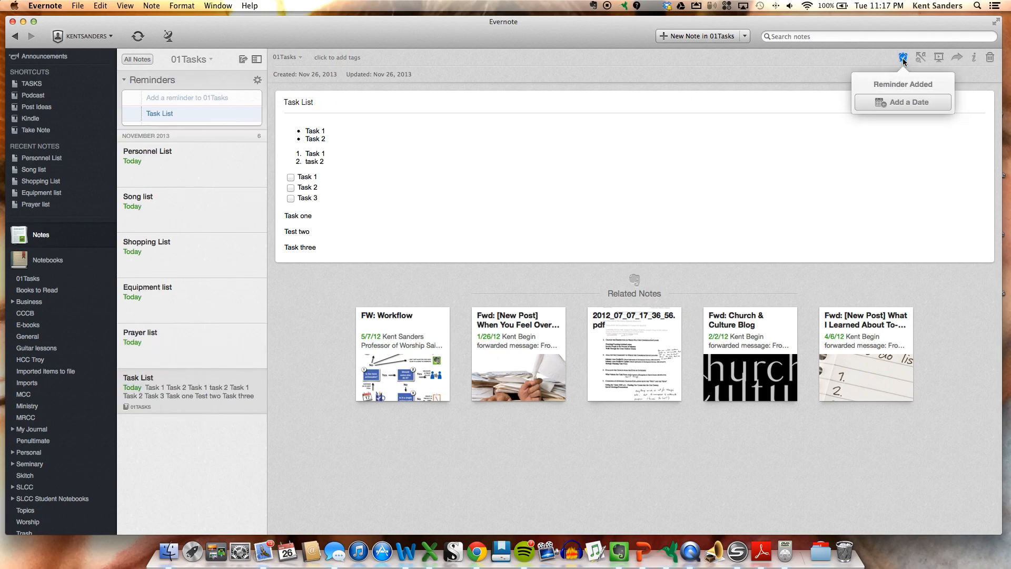
{"action": "left_click", "coordinate": [902, 101]}
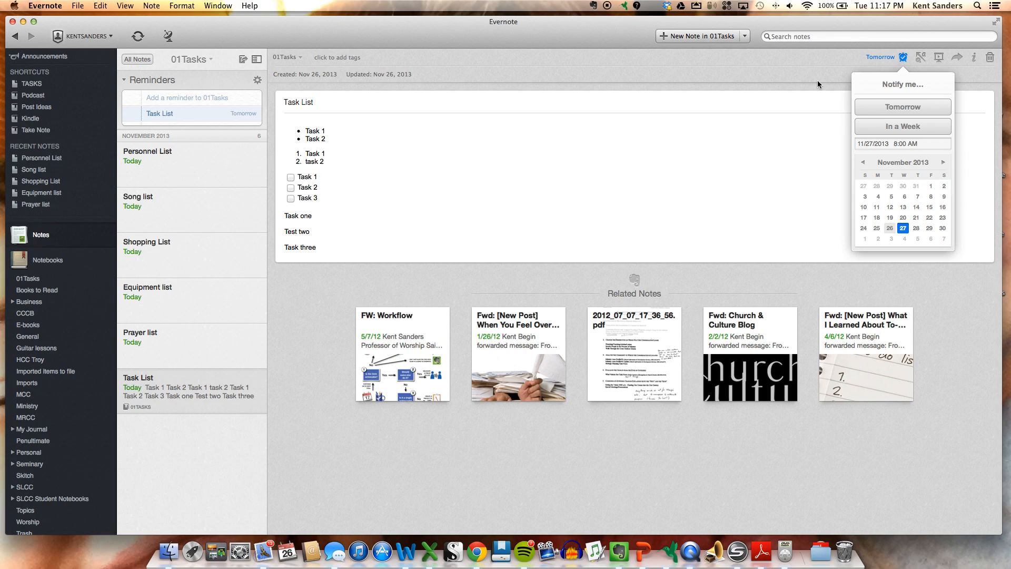
{"action": "left_click", "coordinate": [832, 75]}
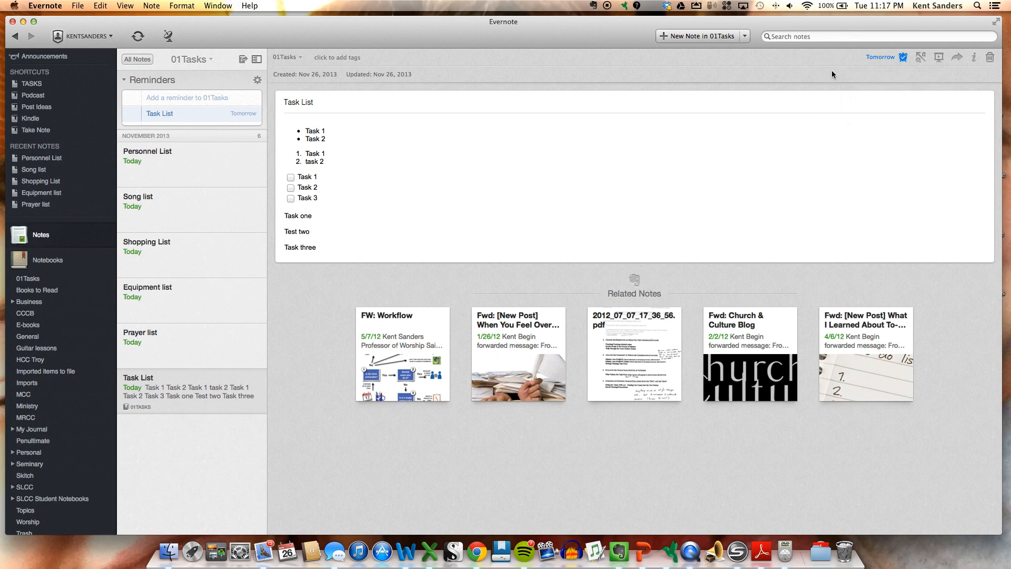
{"action": "left_click", "coordinate": [132, 113]}
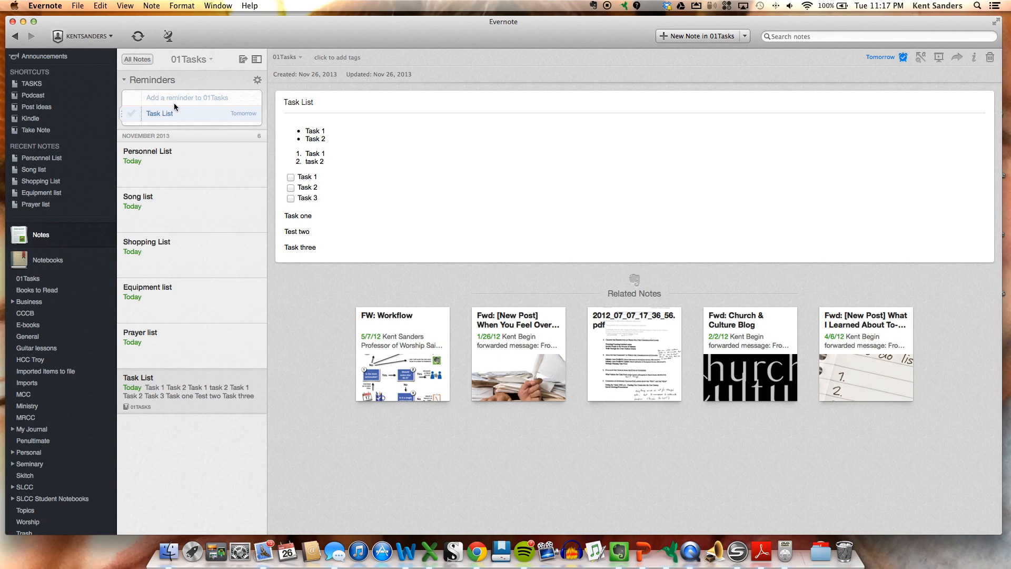
{"action": "mouse_move", "coordinate": [666, 65]}
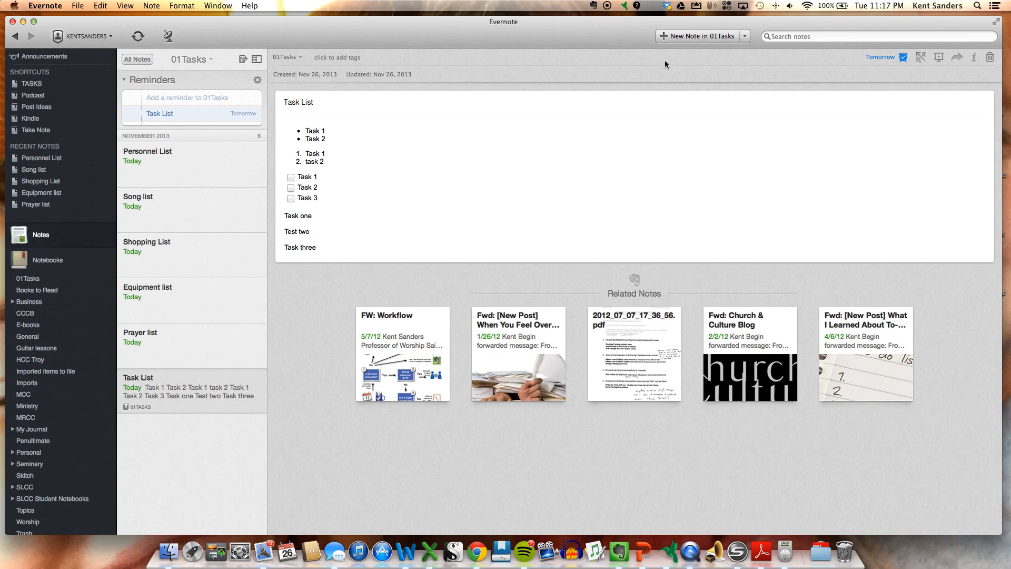
{"action": "mouse_move", "coordinate": [660, 73]}
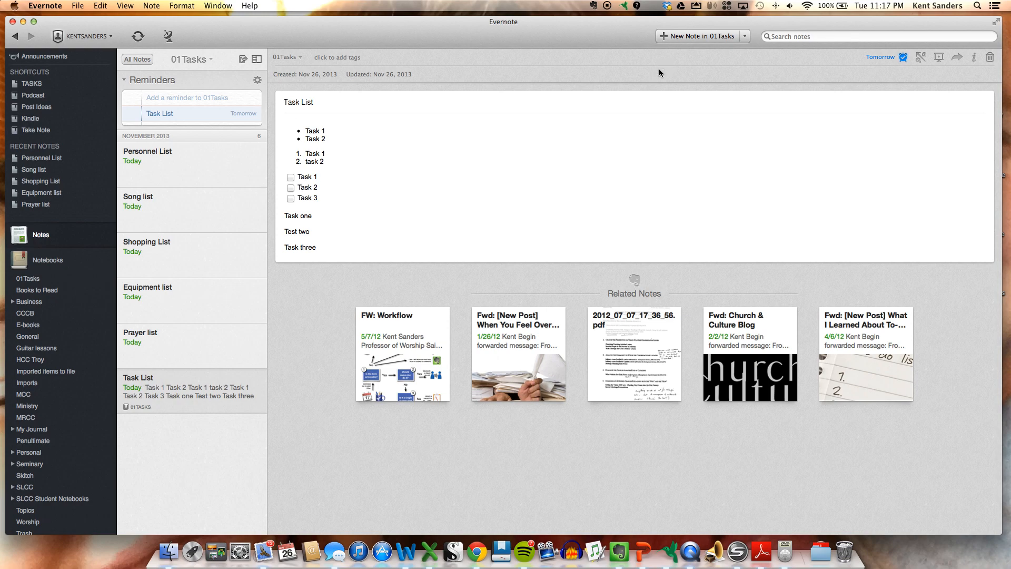
{"action": "mouse_move", "coordinate": [669, 74]}
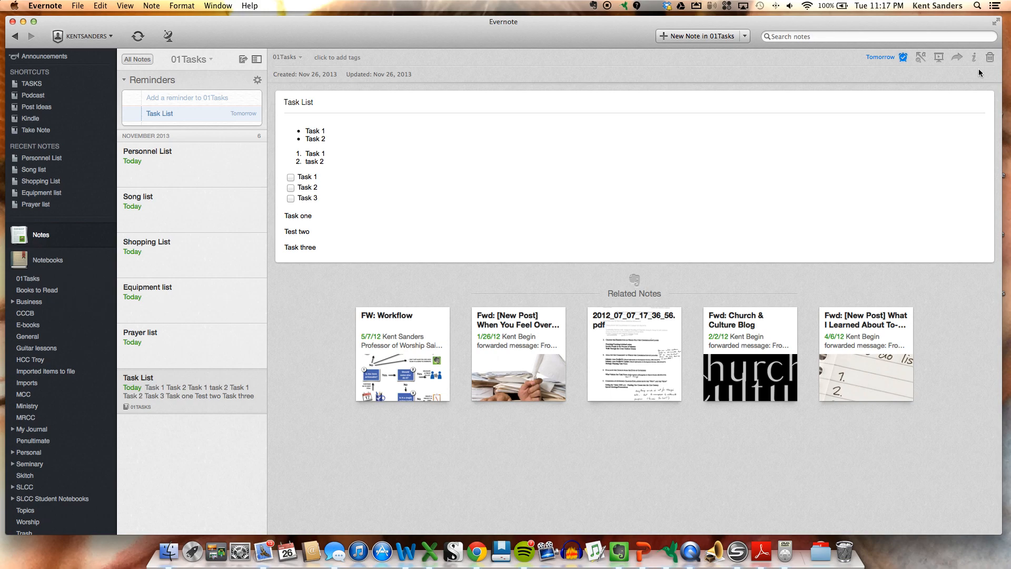
{"action": "left_click", "coordinate": [957, 57]}
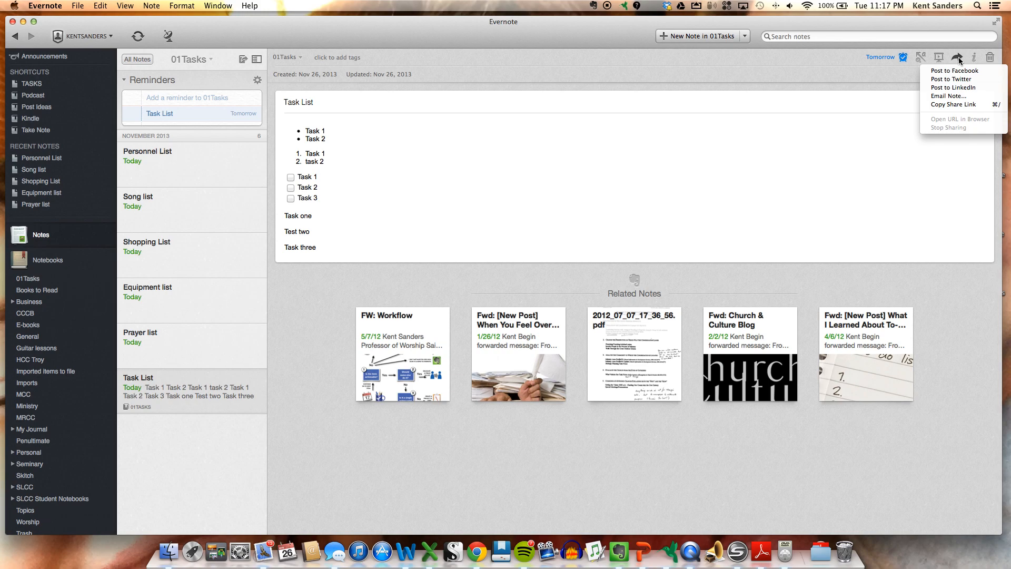
{"action": "mouse_move", "coordinate": [954, 87]}
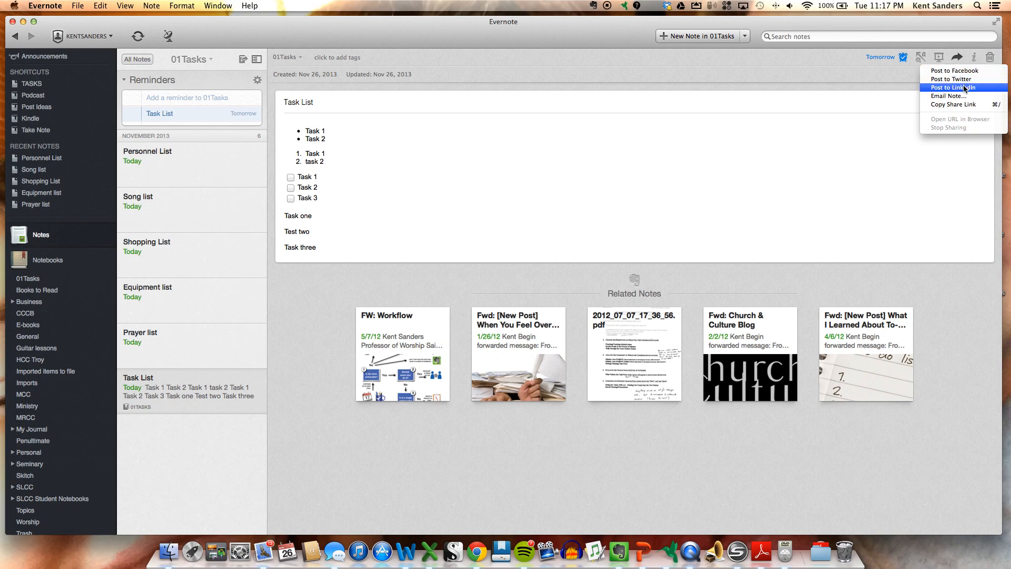
{"action": "mouse_move", "coordinate": [954, 104]}
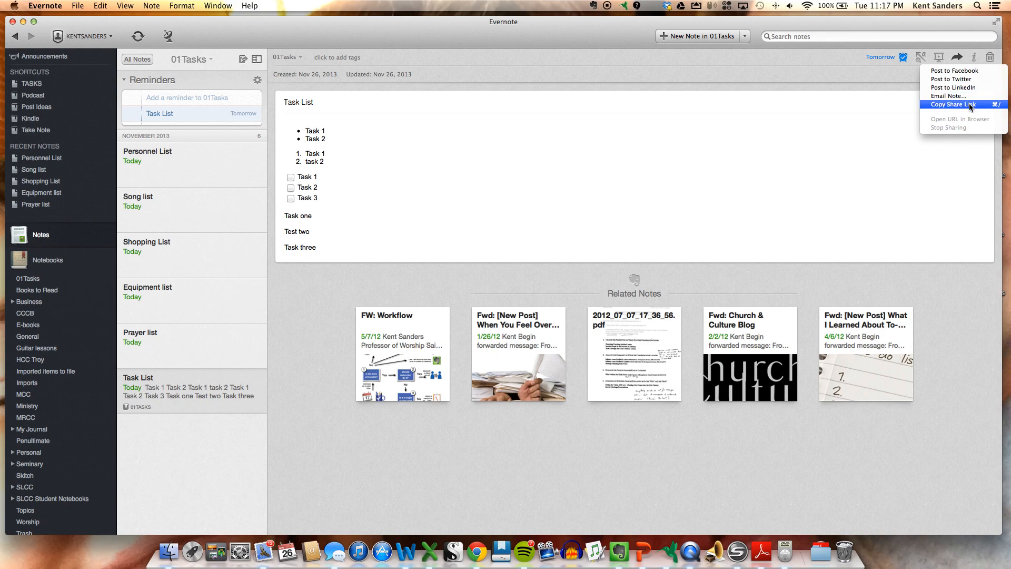
{"action": "left_click", "coordinate": [960, 104]}
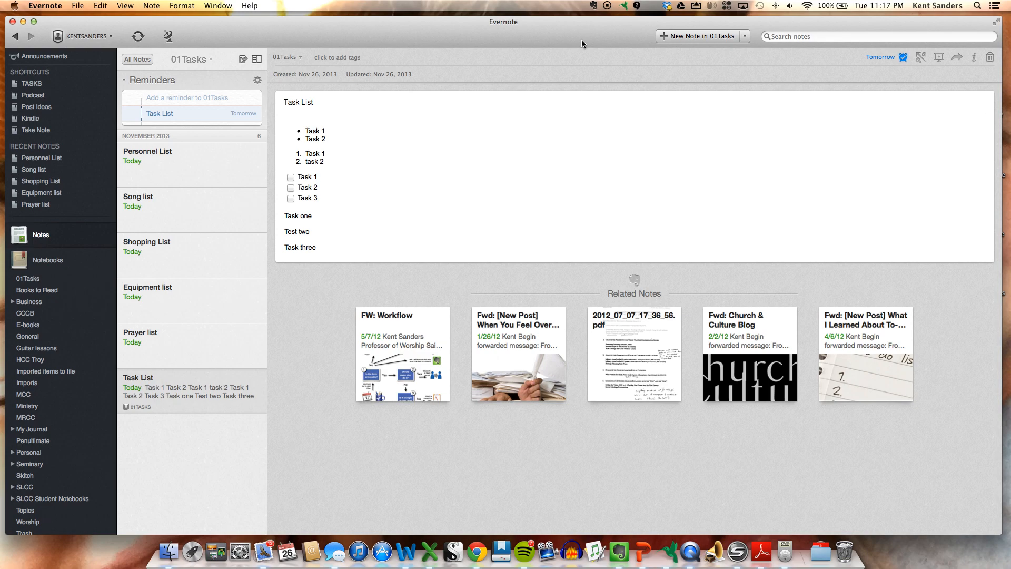
{"action": "mouse_move", "coordinate": [116, 35]}
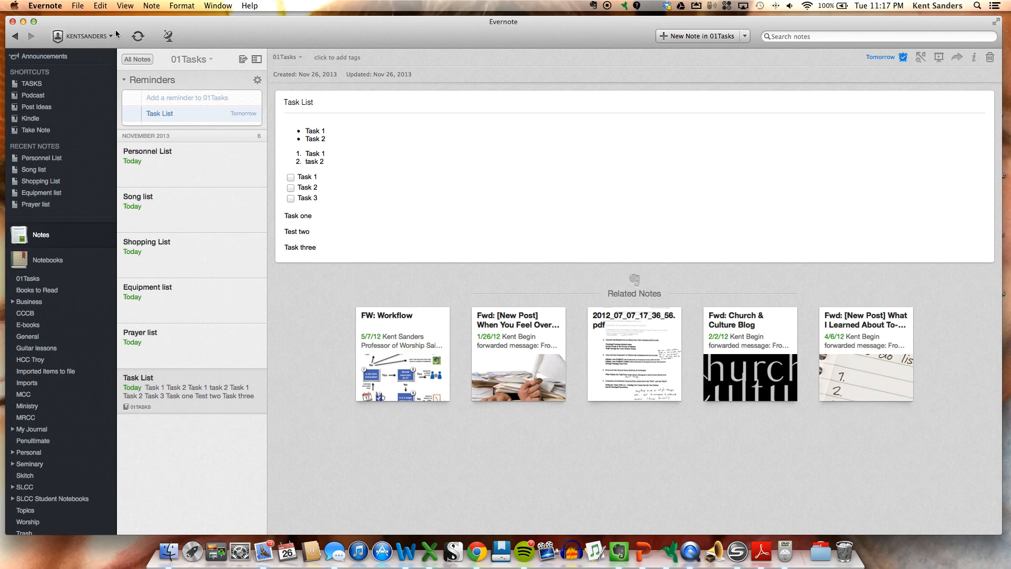
{"action": "left_click", "coordinate": [137, 36]}
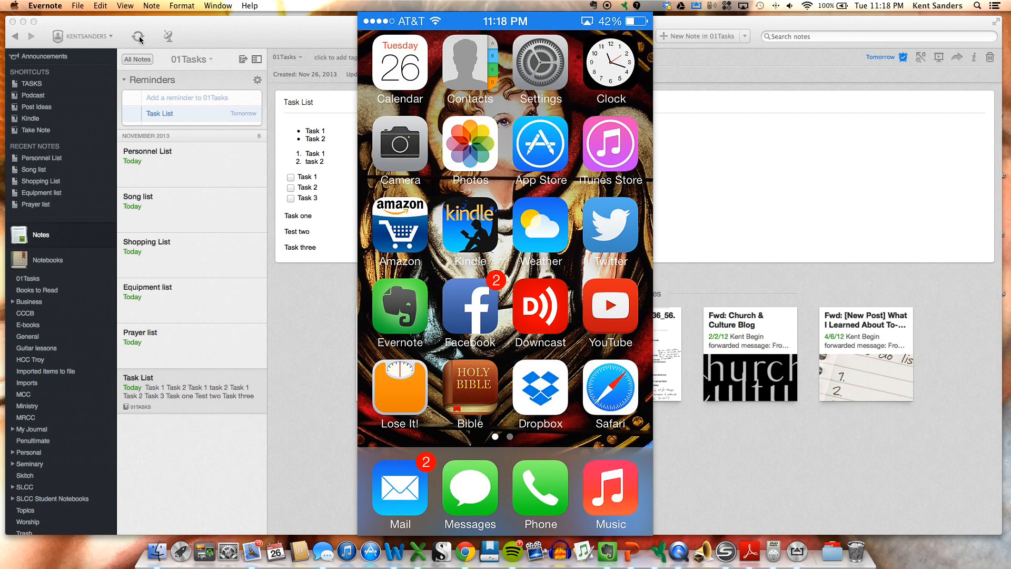
Step: Launch Evernote on the iPhone, open Task List and scroll through its lists
{"action": "left_click", "coordinate": [400, 310]}
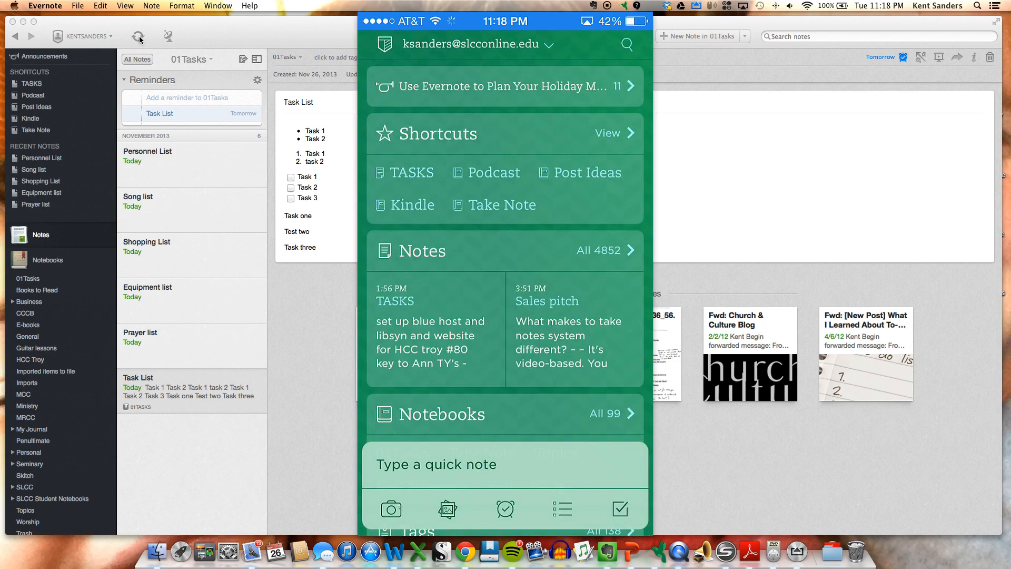
{"action": "scroll", "scroll_direction": "down", "scroll_amount": 3}
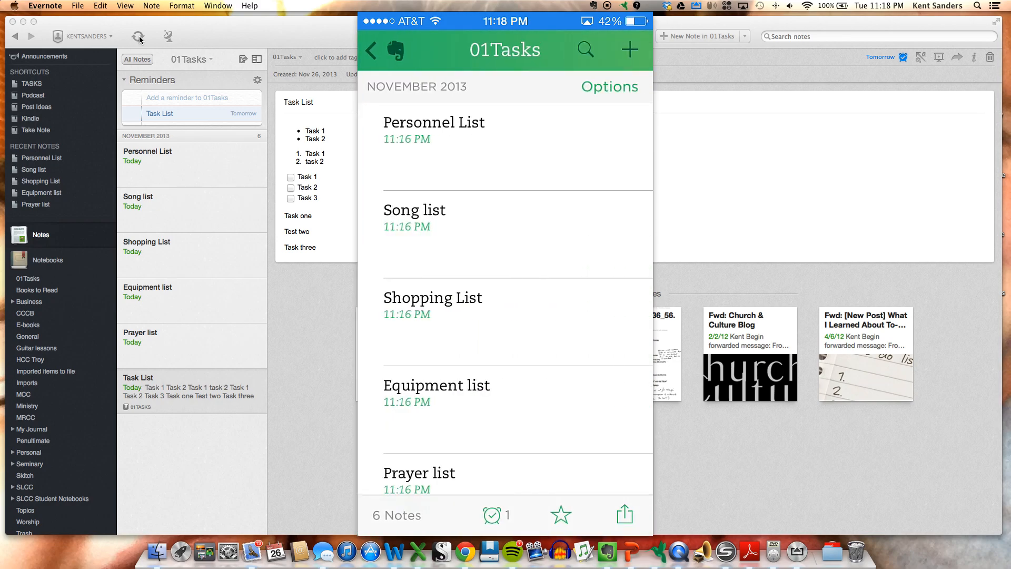
{"action": "scroll", "scroll_direction": "down", "scroll_amount": 3}
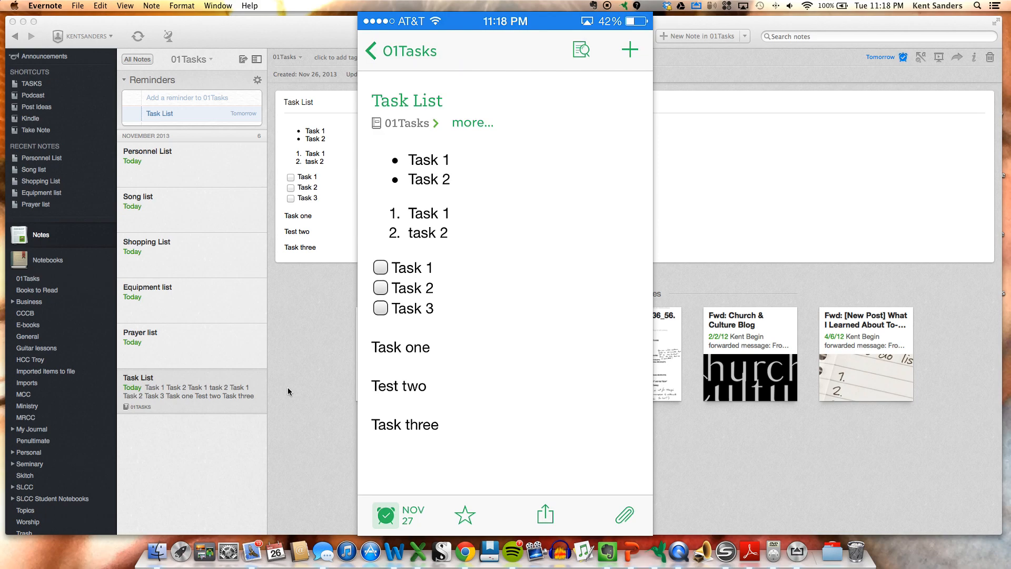
{"action": "scroll", "scroll_direction": "down", "scroll_amount": 3}
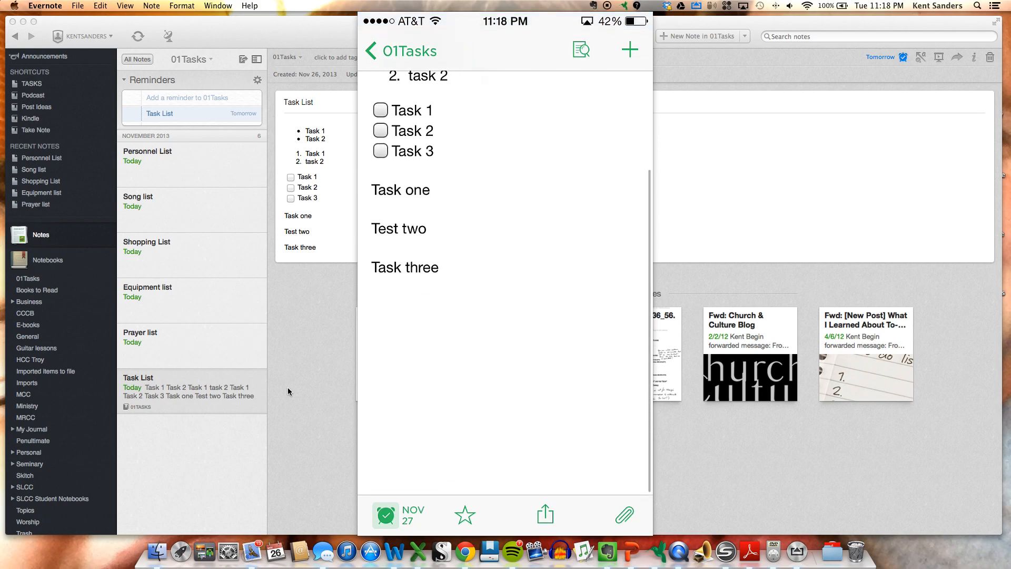
{"action": "scroll", "scroll_direction": "down", "scroll_amount": 3}
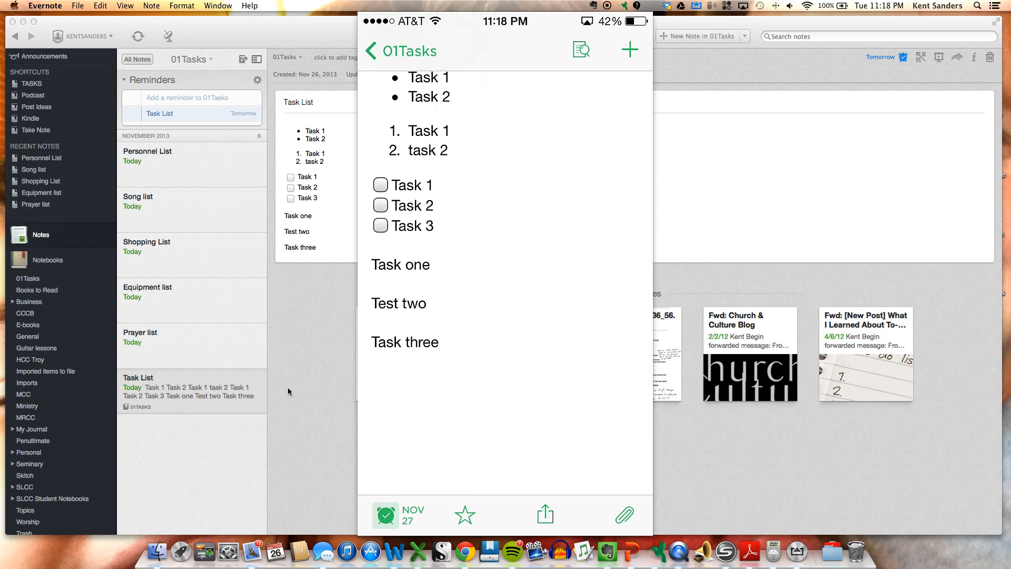
Step: Check off Task 1 and Task 3, then start a new line after Task 2
{"action": "left_click", "coordinate": [380, 185]}
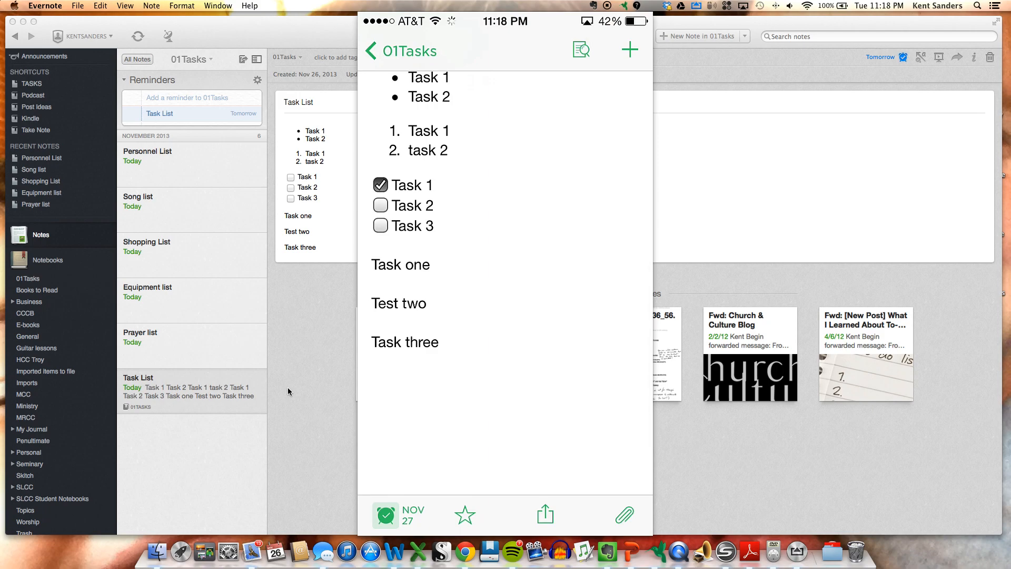
{"action": "left_click", "coordinate": [379, 225]}
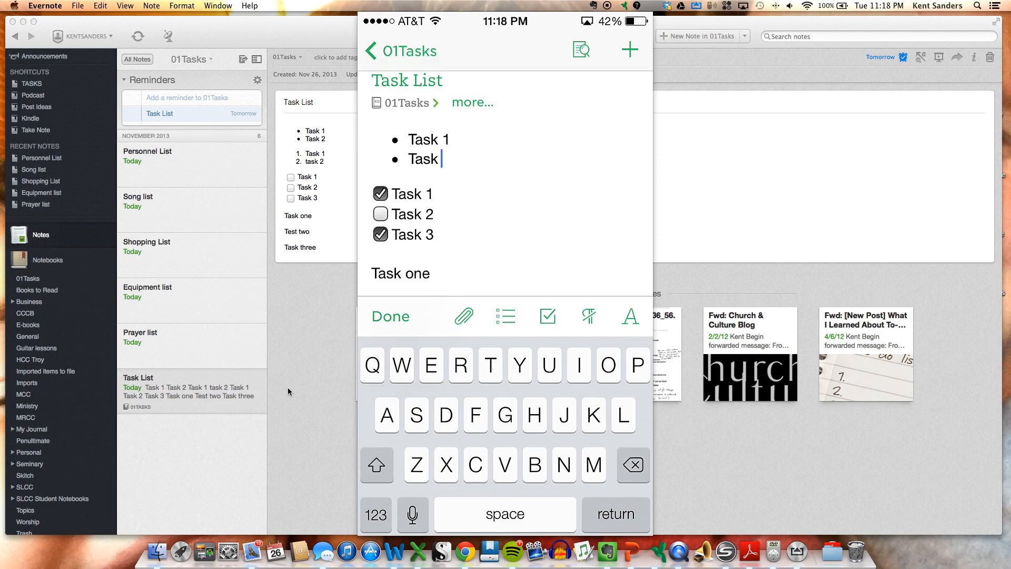
{"action": "type", "text": "2"}
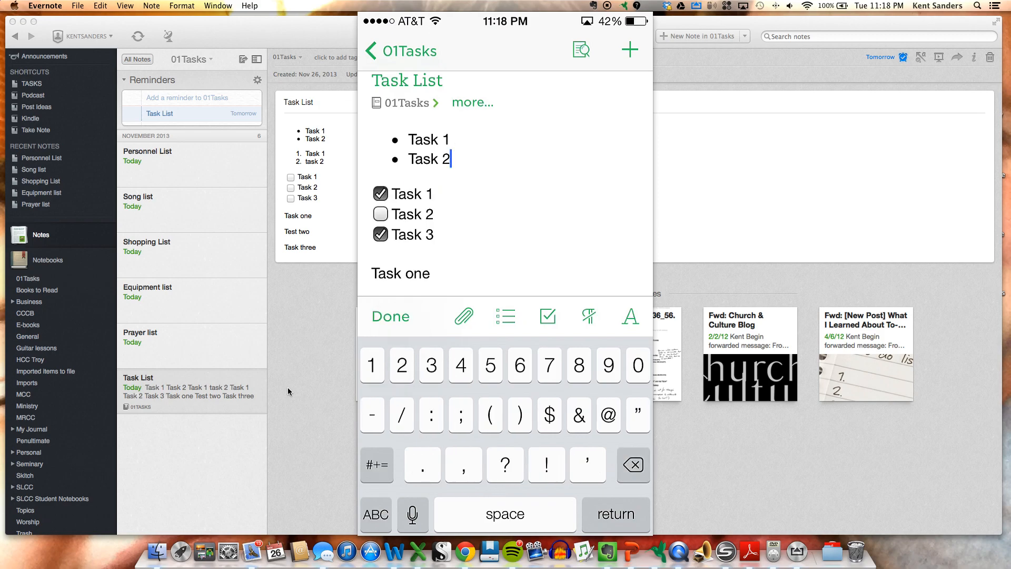
{"action": "key", "text": "return"}
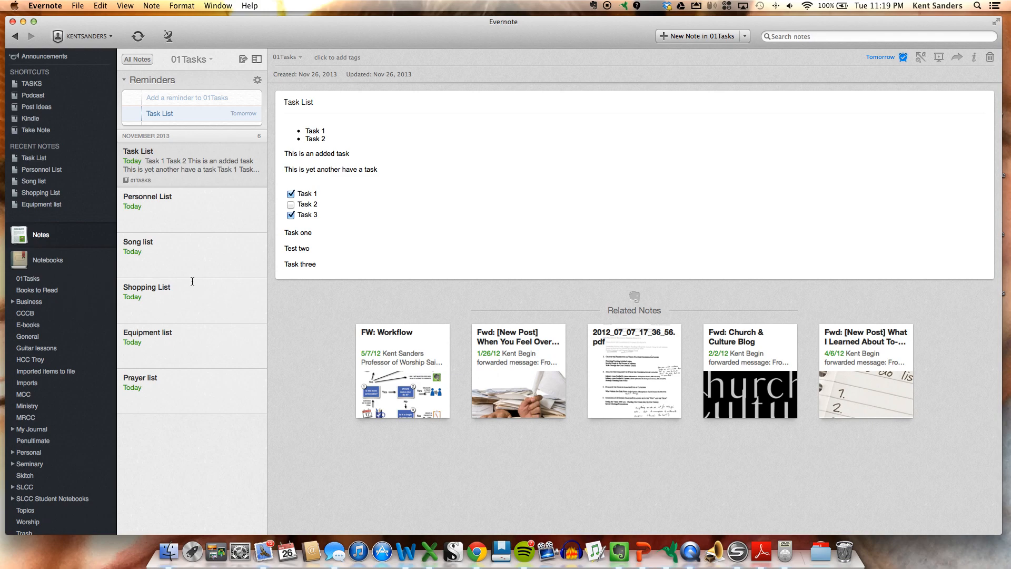
{"action": "mouse_move", "coordinate": [753, 488]}
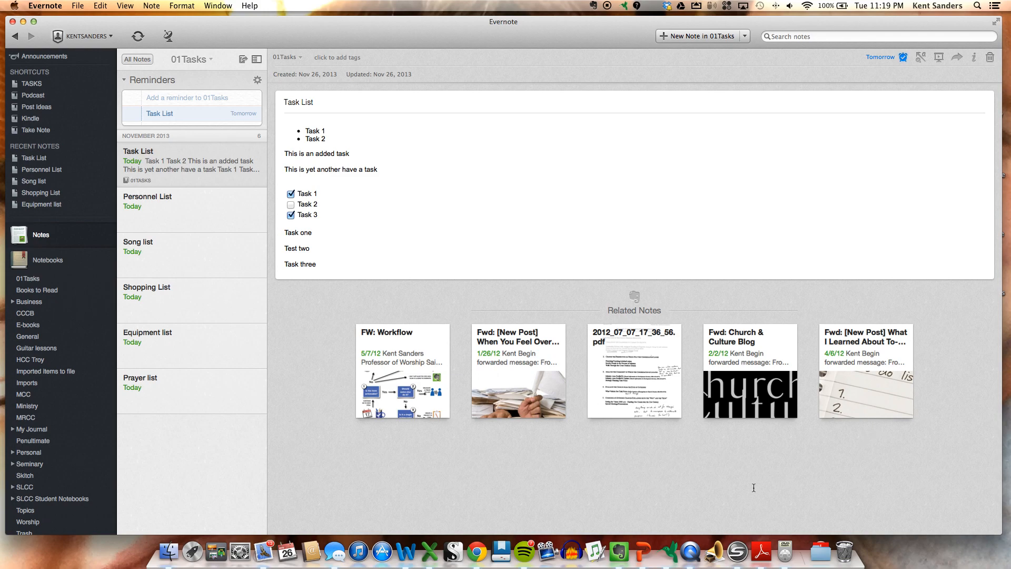
{"action": "mouse_move", "coordinate": [693, 550]}
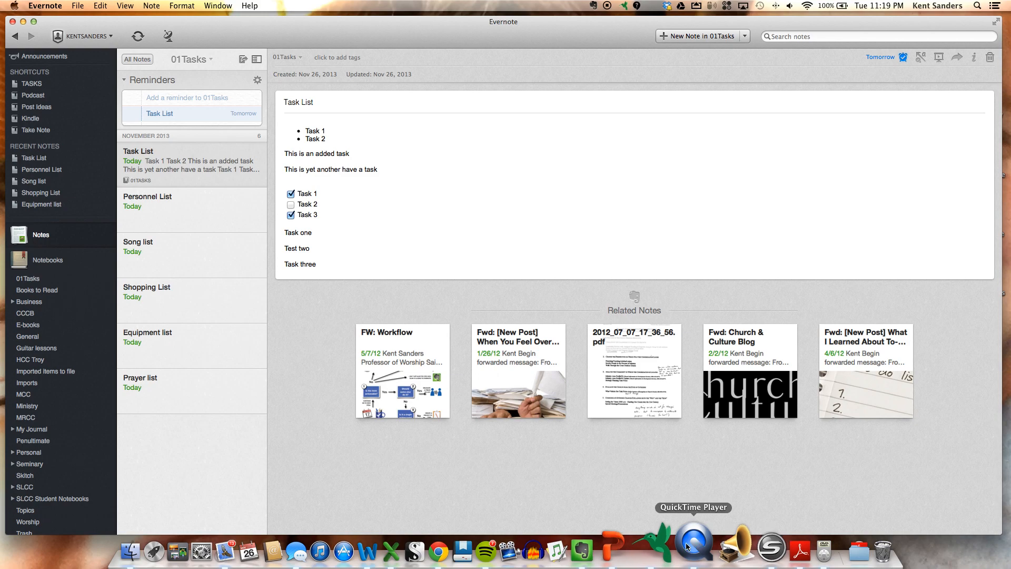